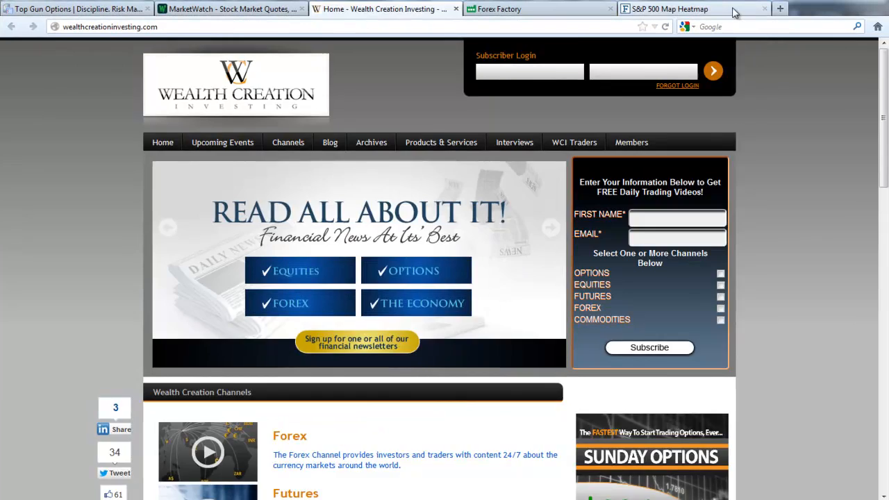
Step: Switch to the Finviz S&P 500 heatmap and scroll through the one-day performance map
click(670, 9)
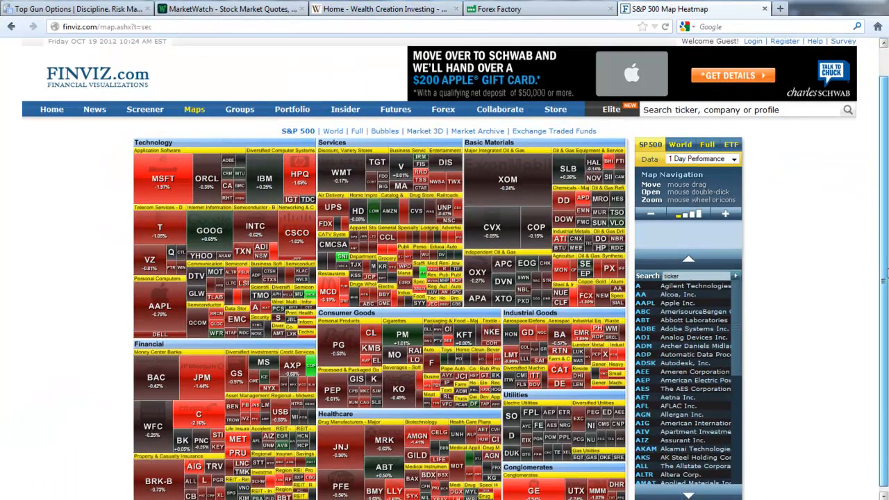
scroll(down, 3)
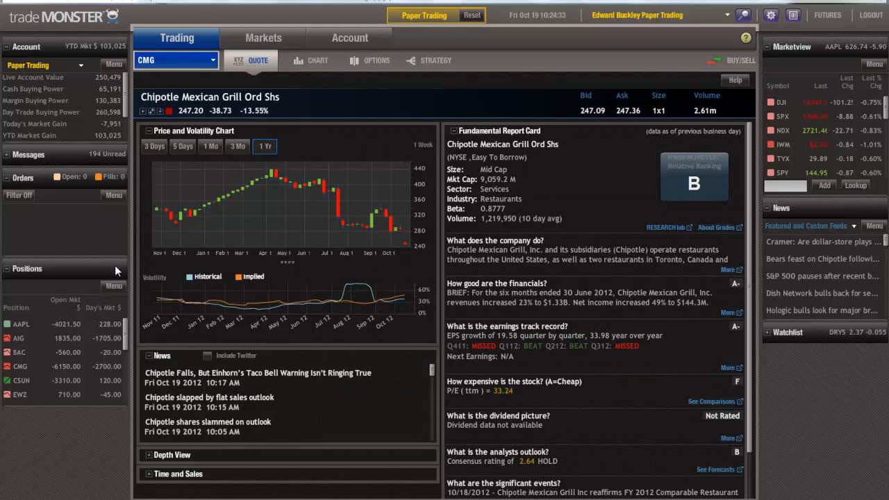
Step: Show the positions list and inspect the USO, SPX vertical and CMG iron condor positions
click(350, 37)
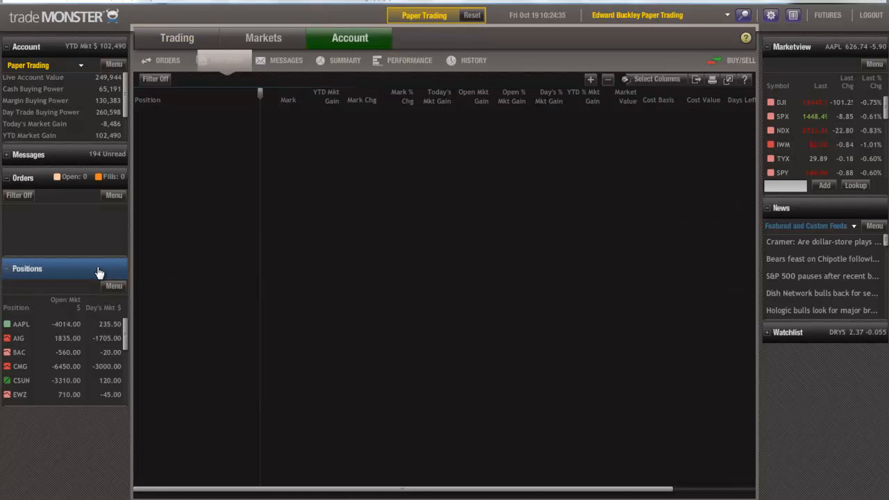
click(226, 60)
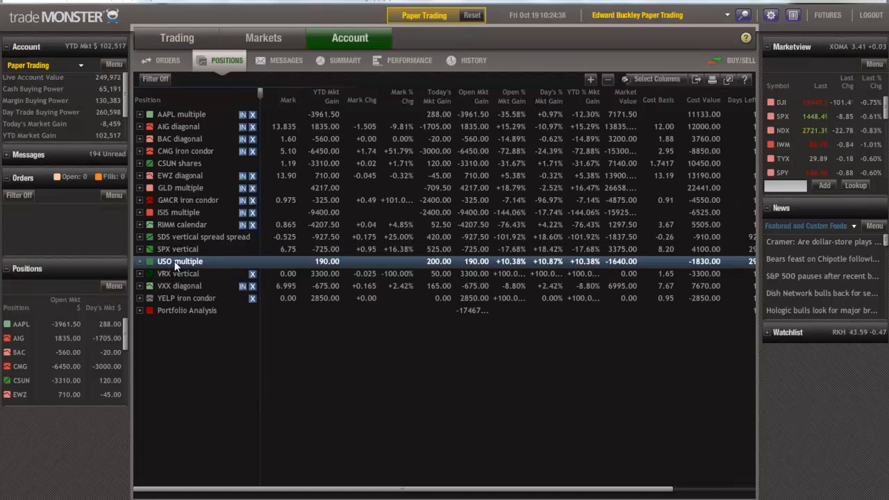
click(178, 249)
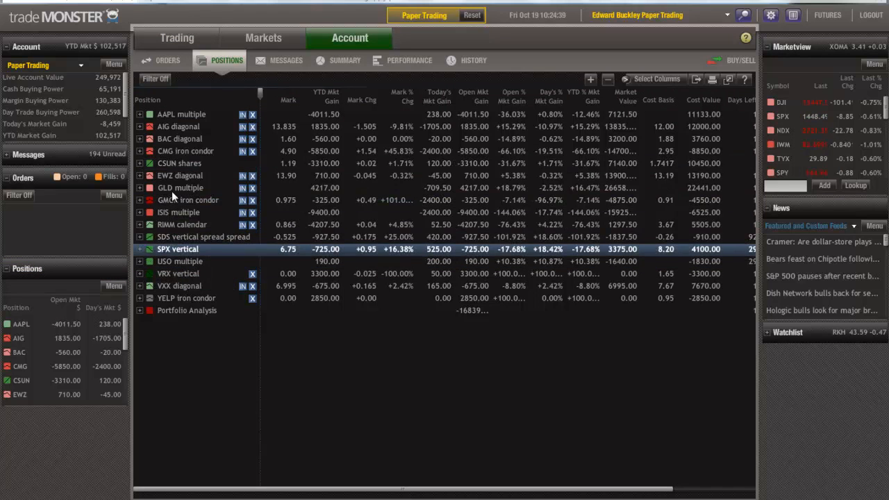
click(185, 150)
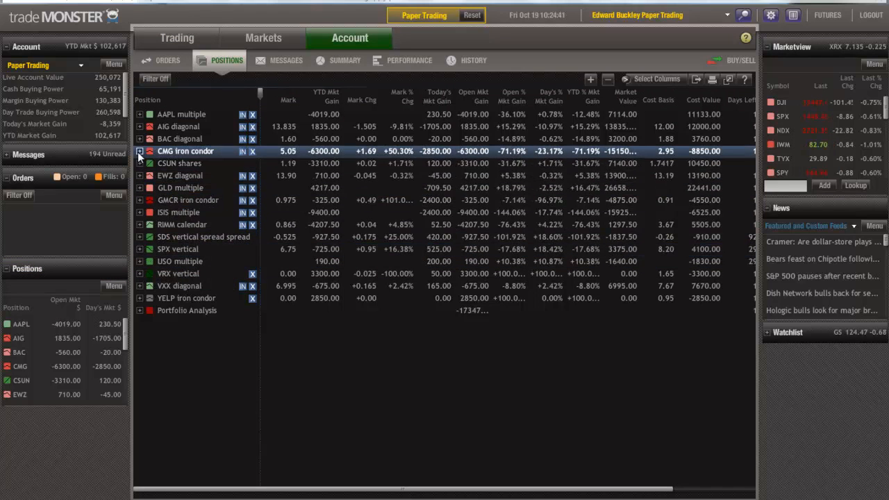
click(140, 150)
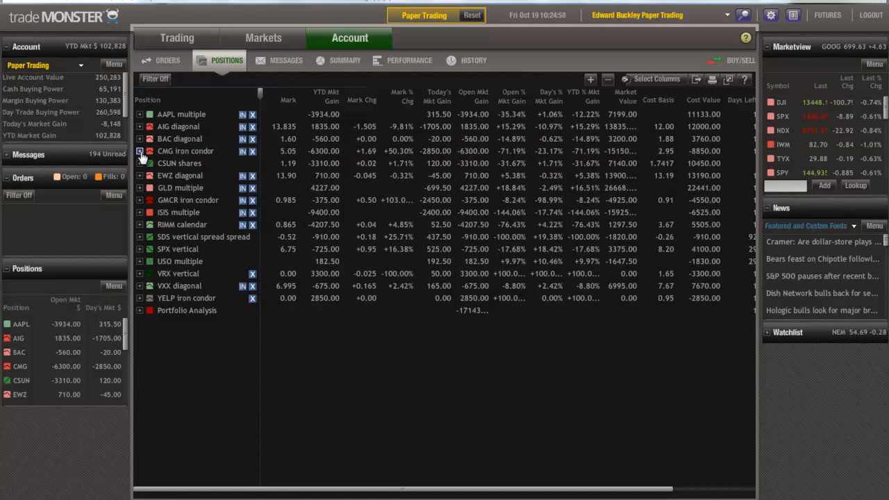
click(177, 38)
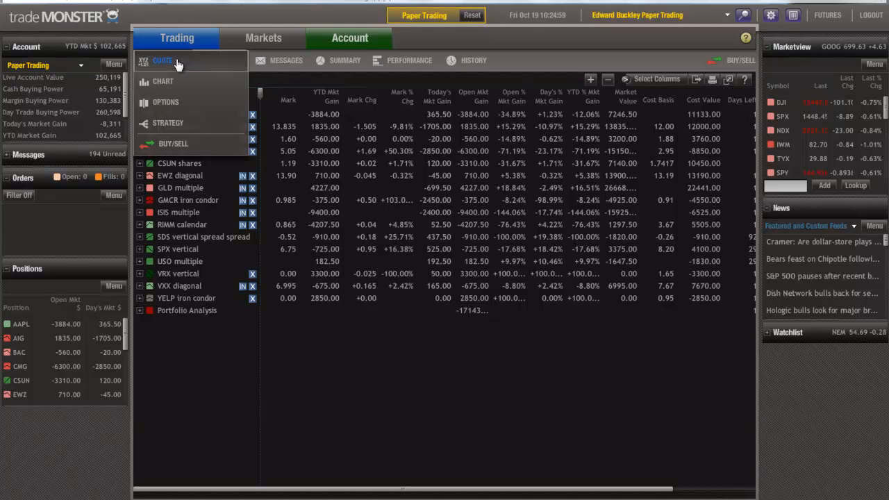
Step: Load the Chipotle Mexican Grill (CMG) quote page with chart, news and report card
click(162, 61)
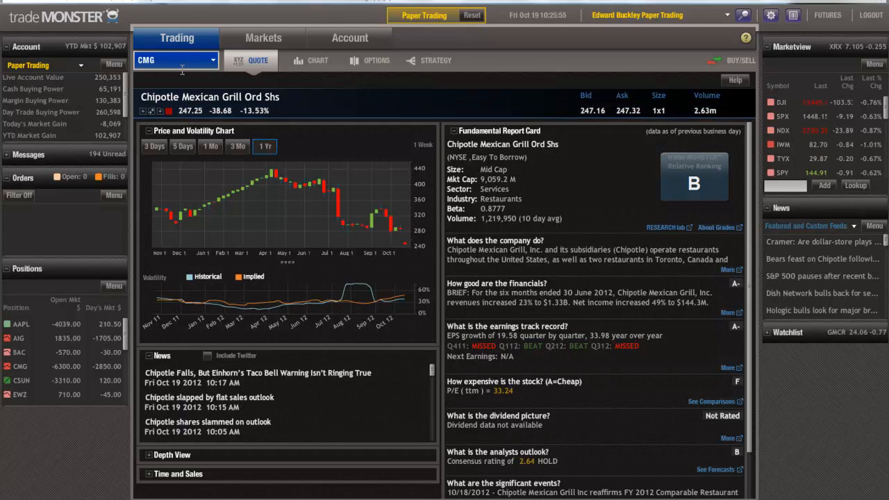
text(00)
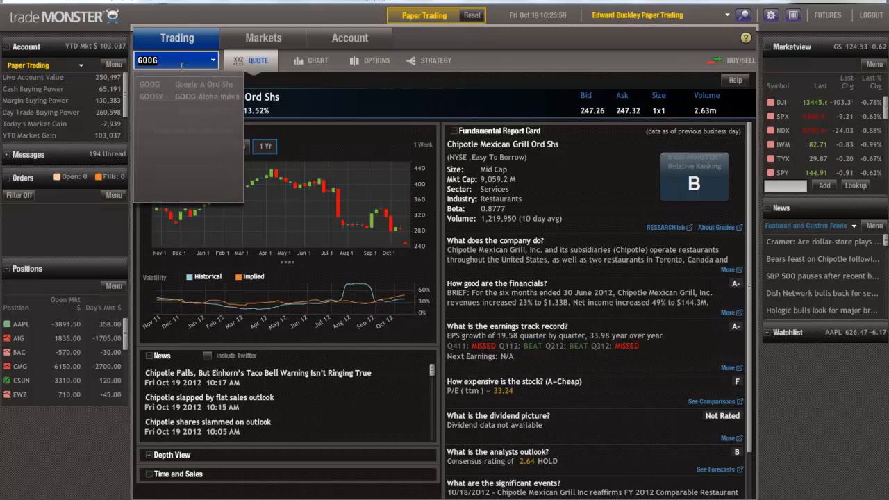
Step: Pick Google A Ord Shs (GOOG) to load its quote, volatility and A- report card
click(150, 84)
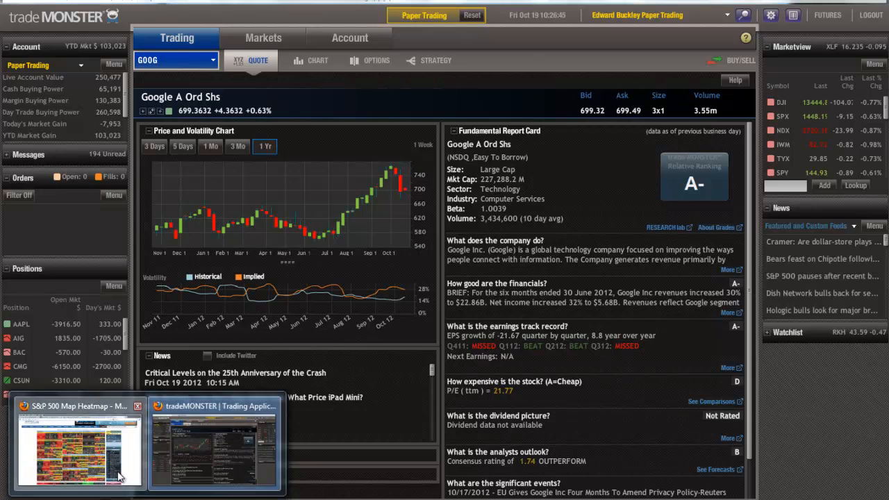
click(79, 448)
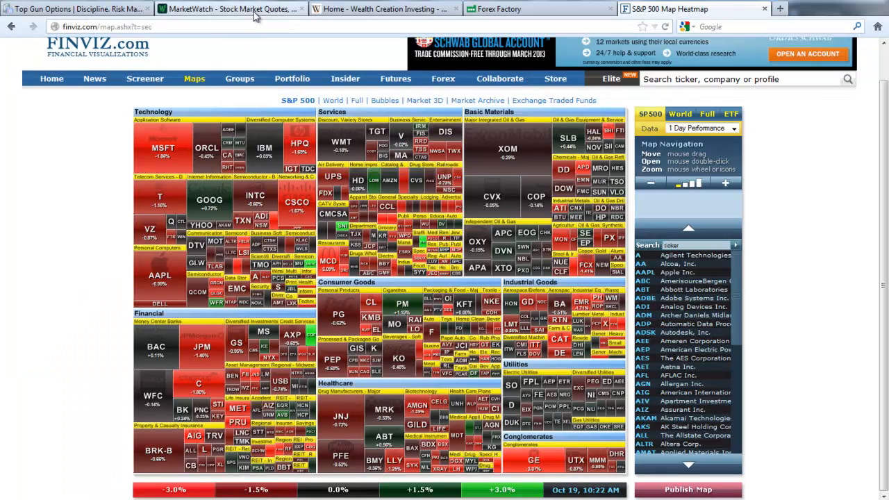
click(229, 8)
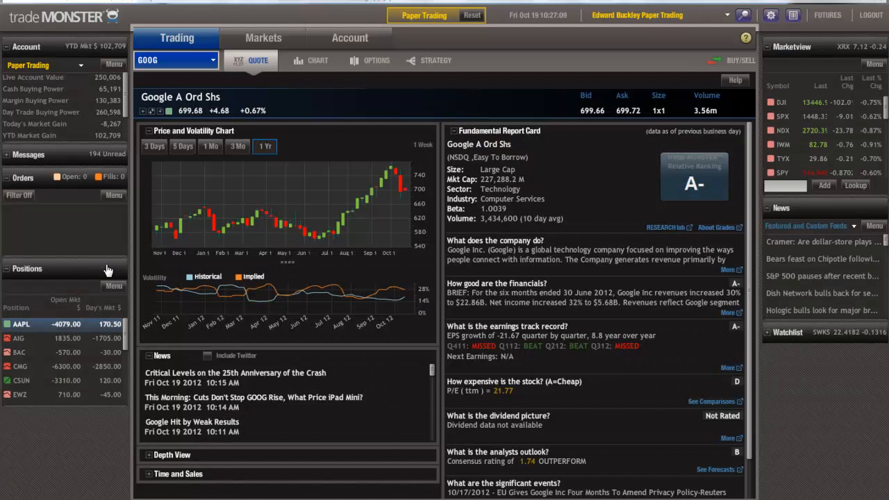
Step: Reopen positions, sort by today's market gain, and open the SDS vertical spread details
click(349, 37)
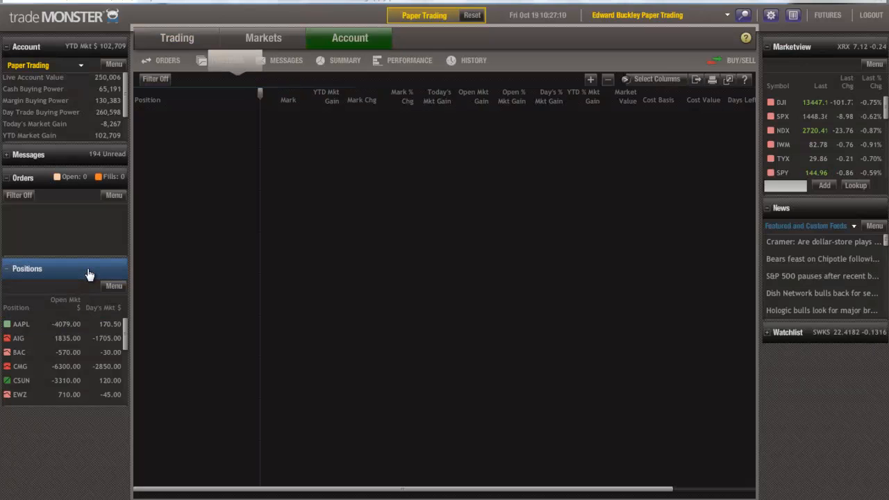
click(226, 61)
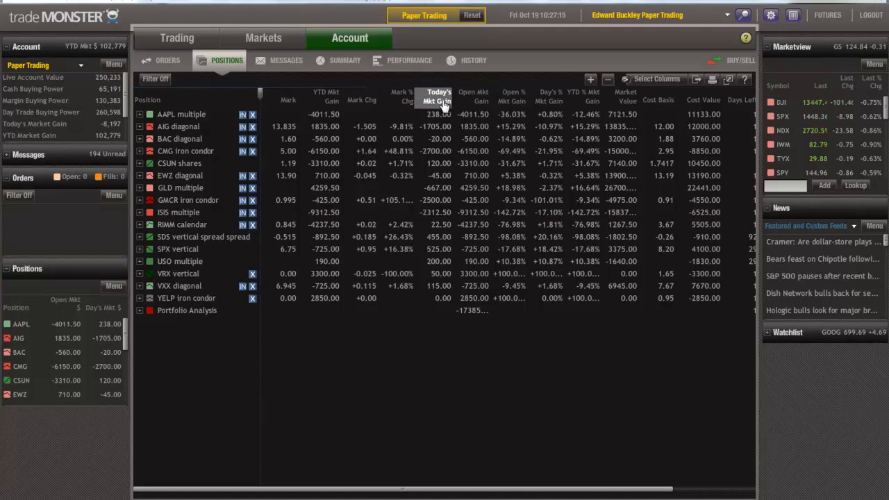
click(434, 96)
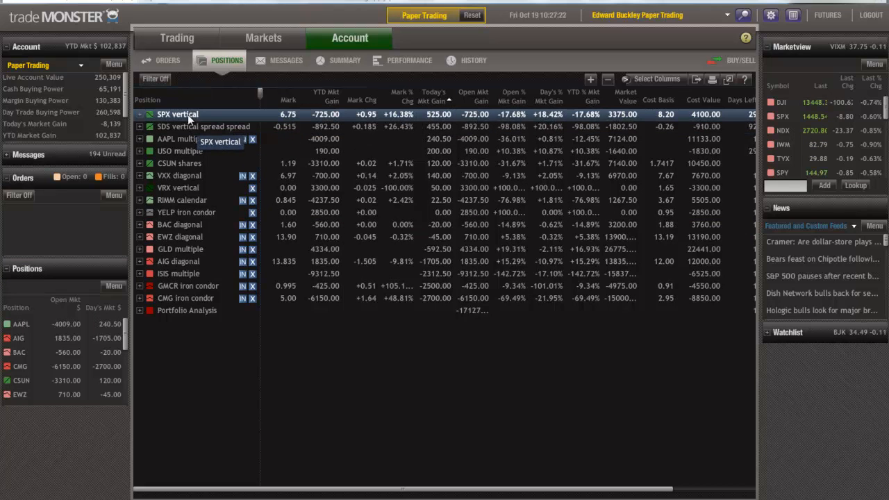
click(202, 127)
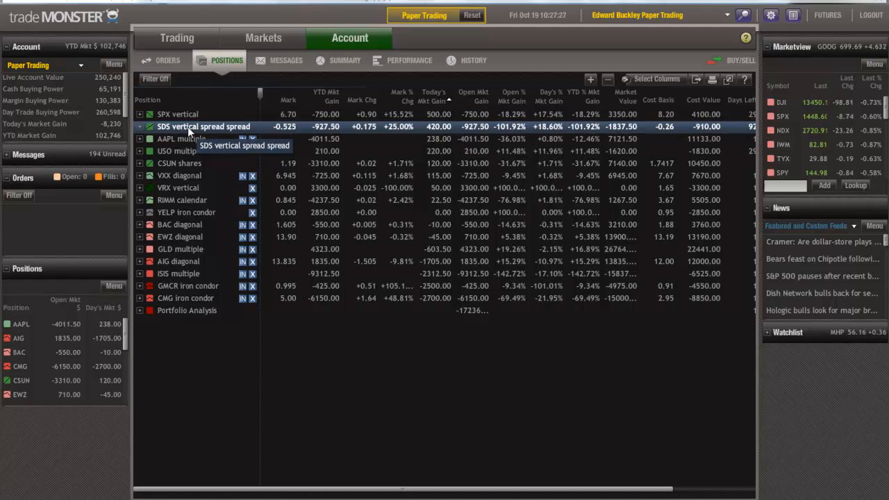
click(139, 127)
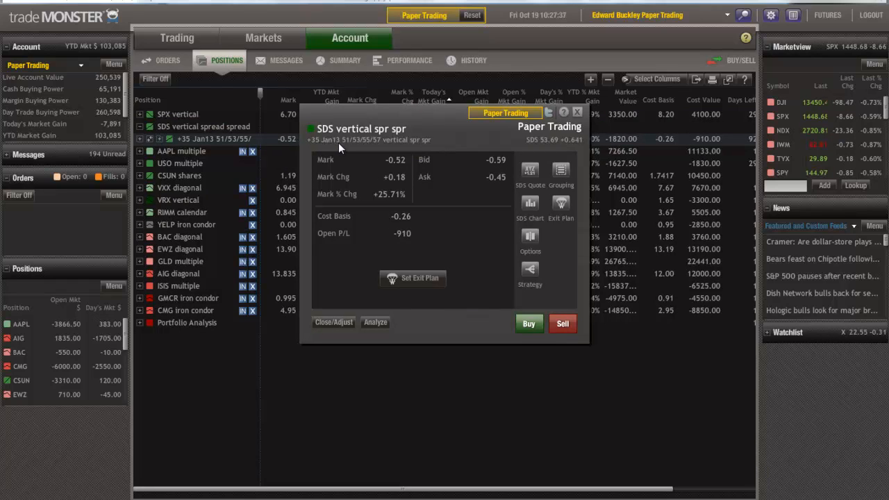
mouse_move(360, 150)
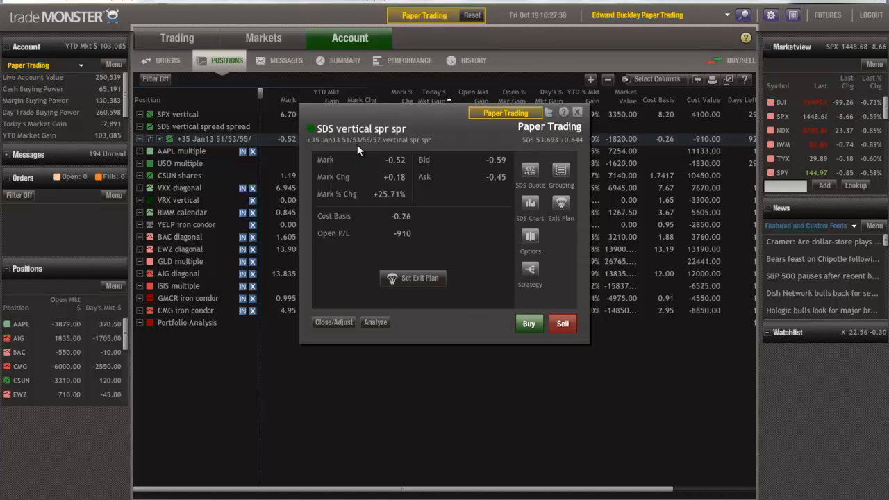
mouse_move(458, 148)
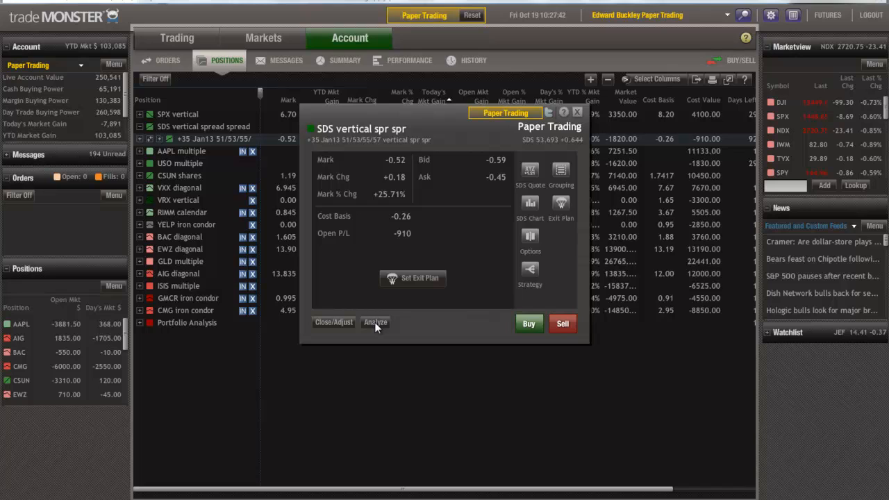
Step: Review the tradeLAB Snapshot Analysis of the SDS spread's risk and reward, then close it
click(375, 321)
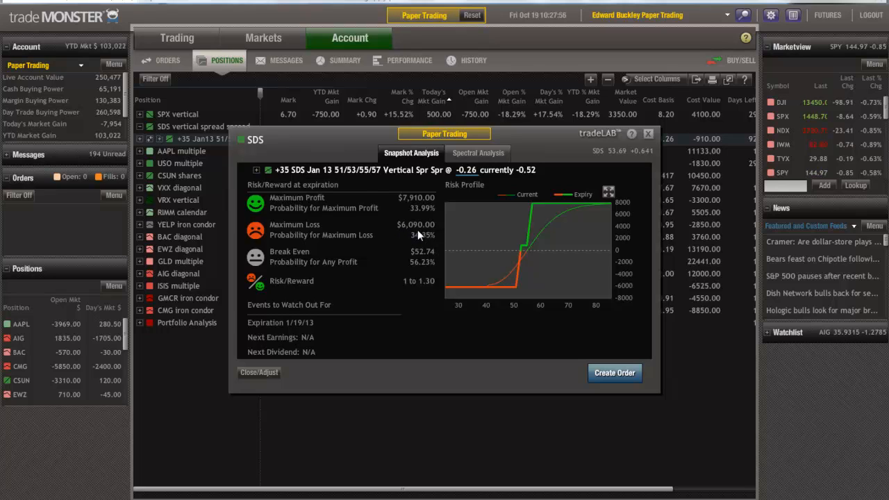
mouse_move(340, 179)
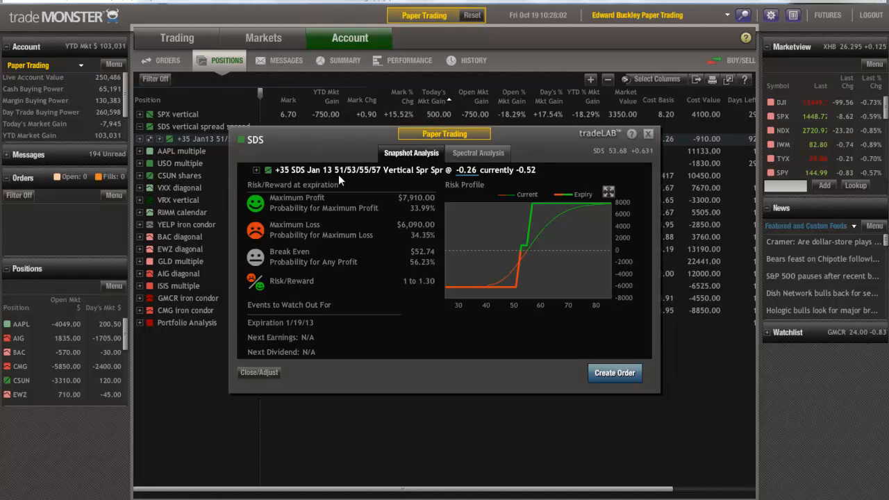
mouse_move(415, 221)
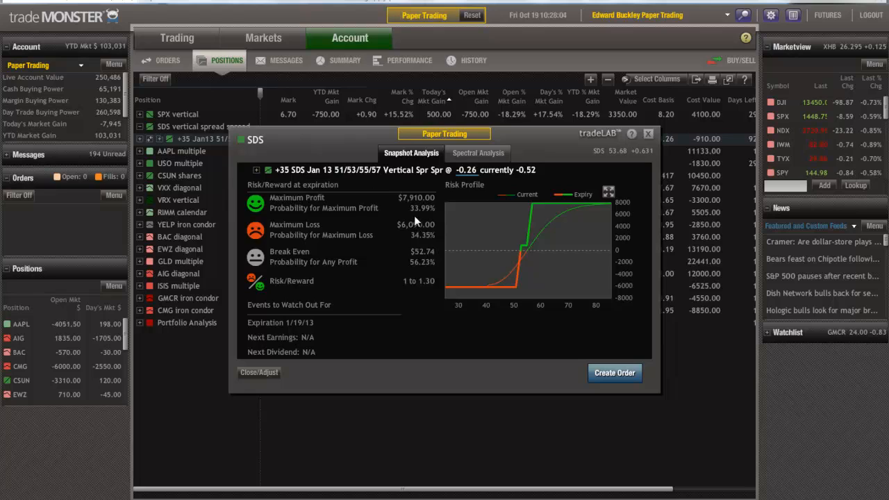
mouse_move(375, 180)
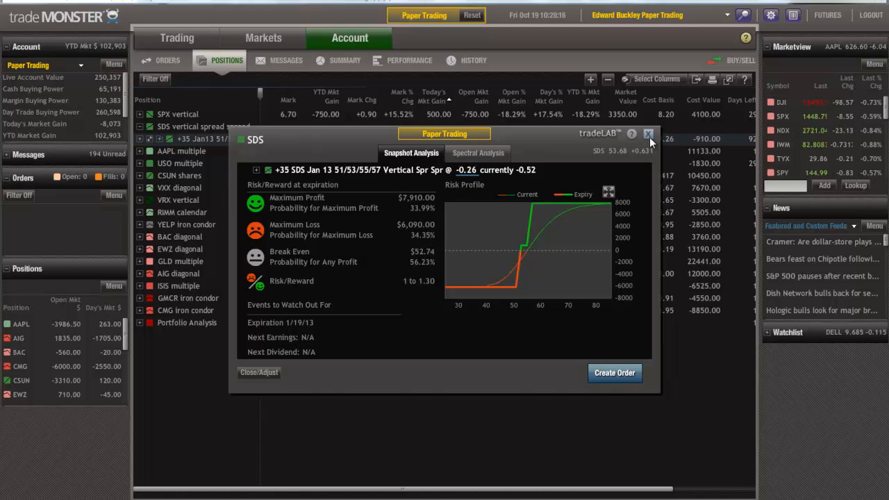
click(648, 134)
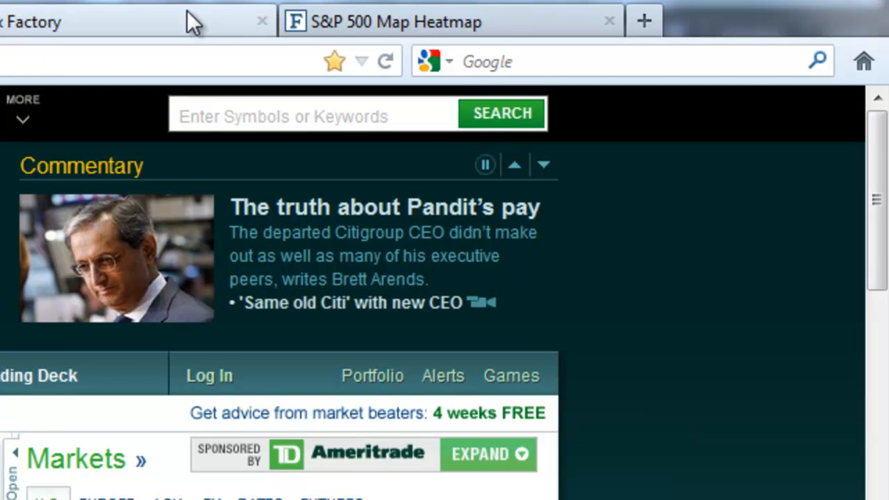
Step: Scroll Forex Factory's economic calendar figures, then return to the tradeMONSTER window
scroll(down, 3)
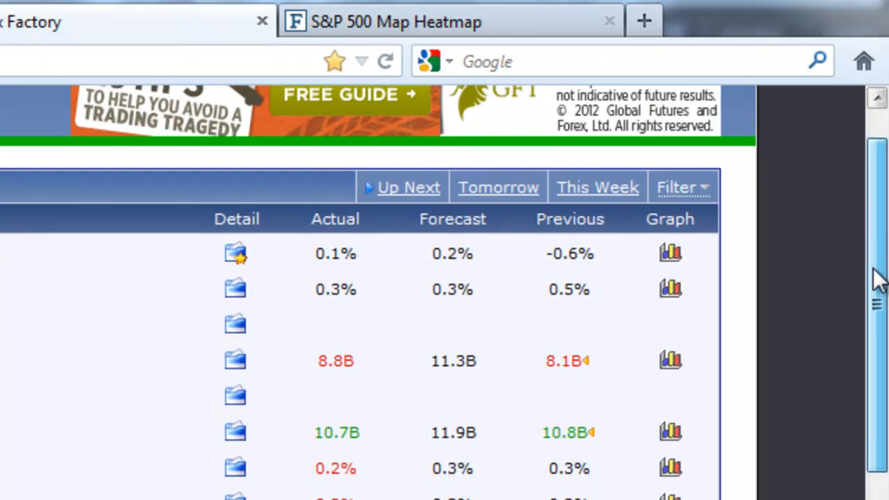
scroll(down, 3)
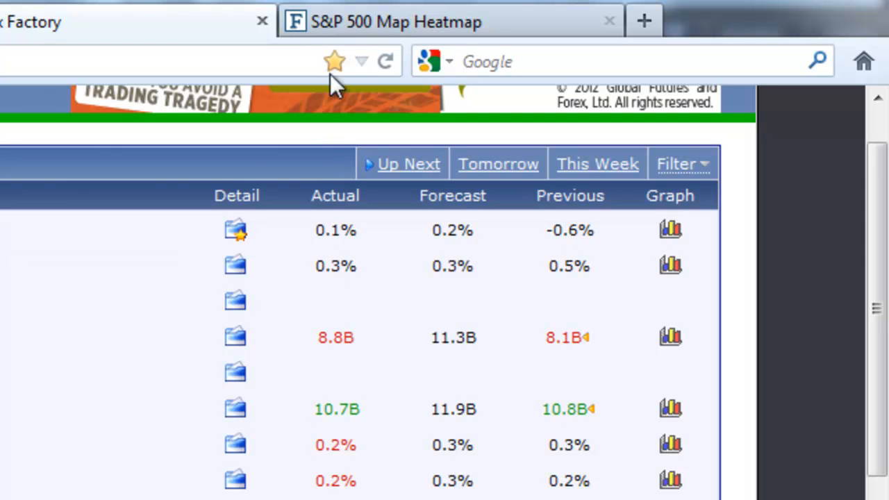
click(262, 20)
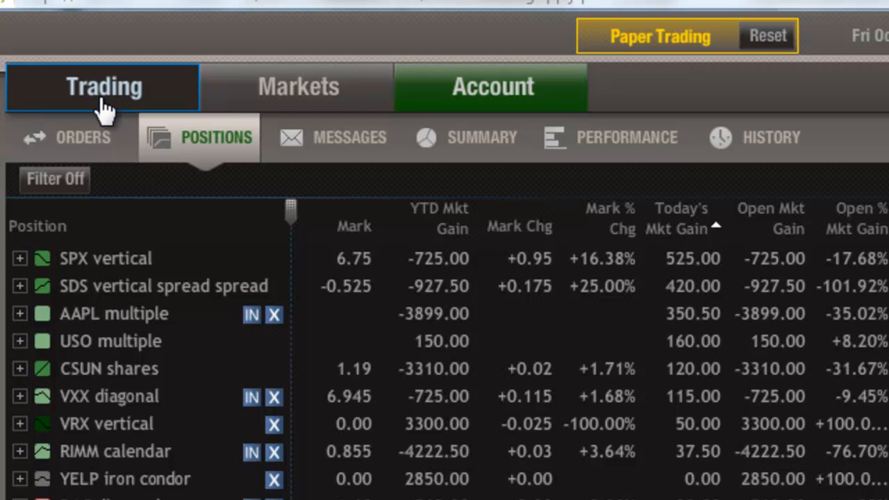
Step: Replace the GOOG quote with AAPL's quote and A report card, then start entering CM
click(103, 86)
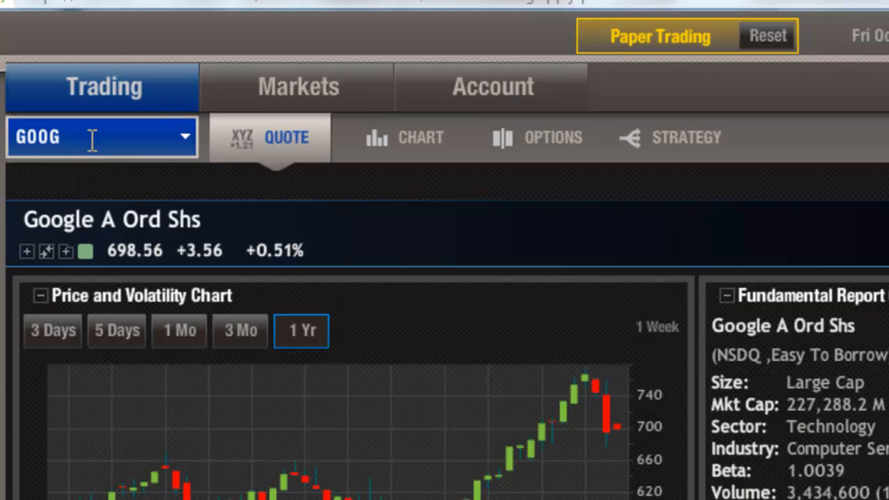
text(AAPL)
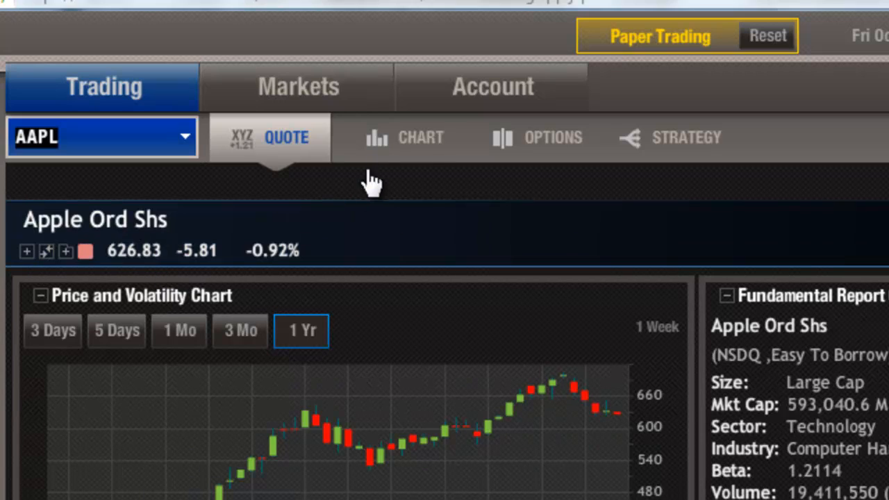
mouse_move(420, 136)
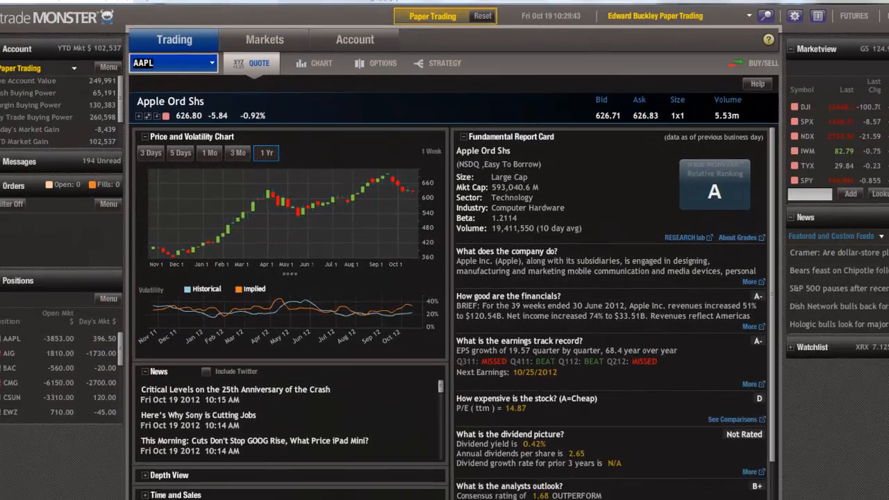
click(535, 8)
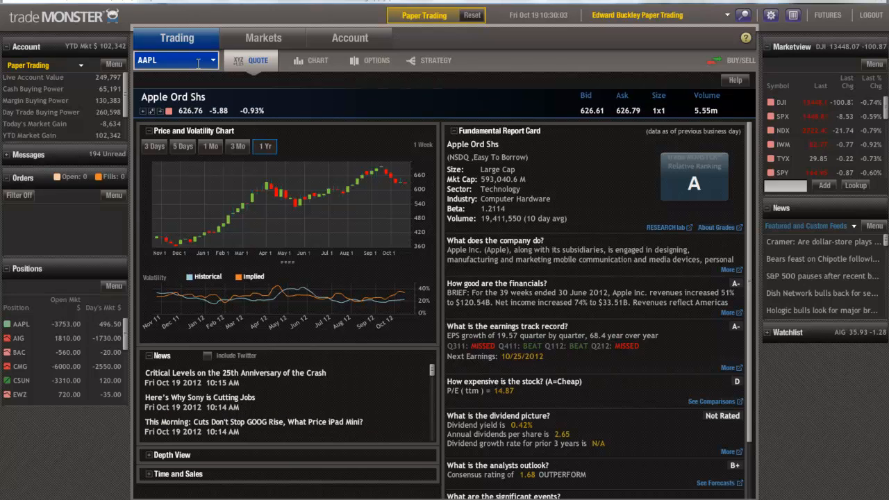
text(CM)
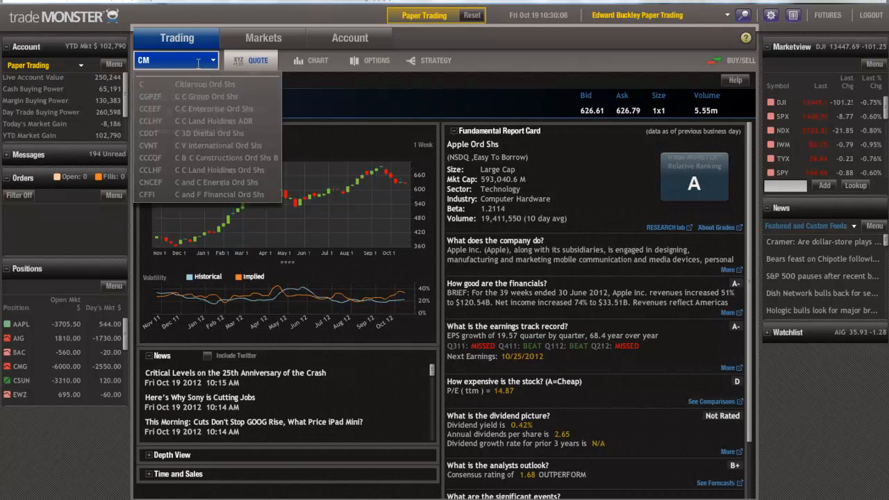